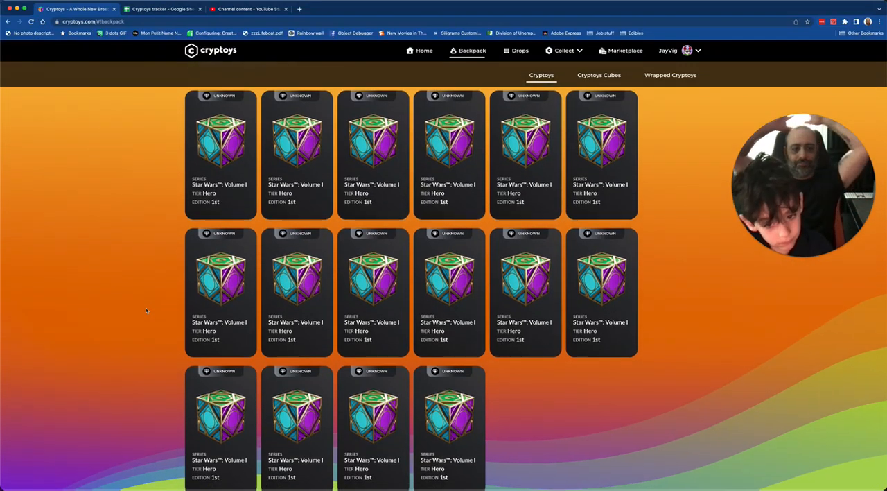
Scroll the Backpack down to the Cryptoys Cubes section to find a Star Wars Volume I cube.
scroll("down", 3)
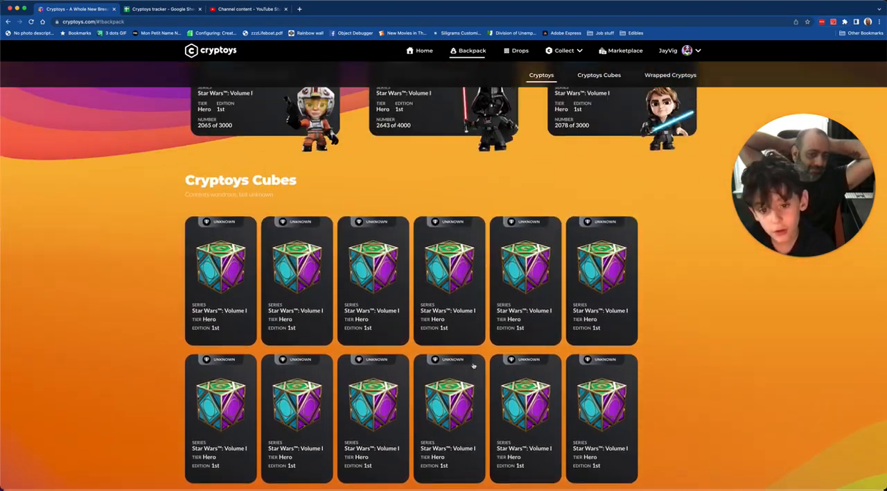
scroll("down", 3)
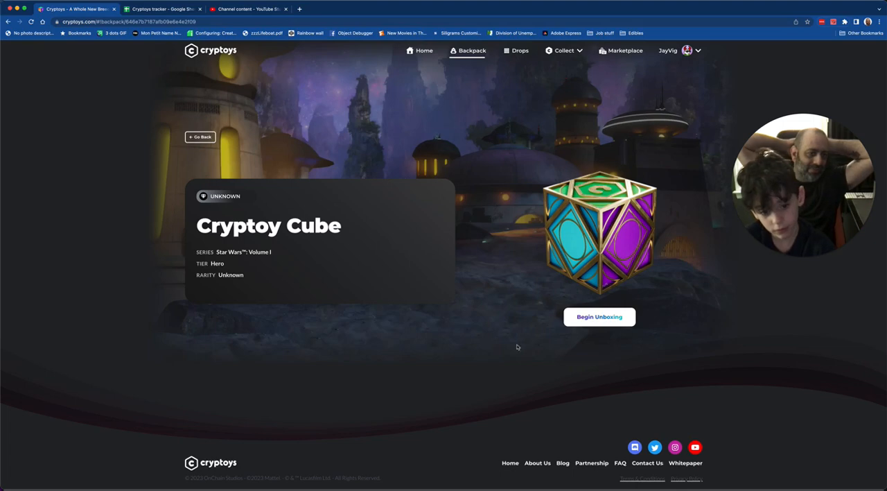
Begin unboxing the Star Wars cube and continue into the reveal.
left_click(599, 317)
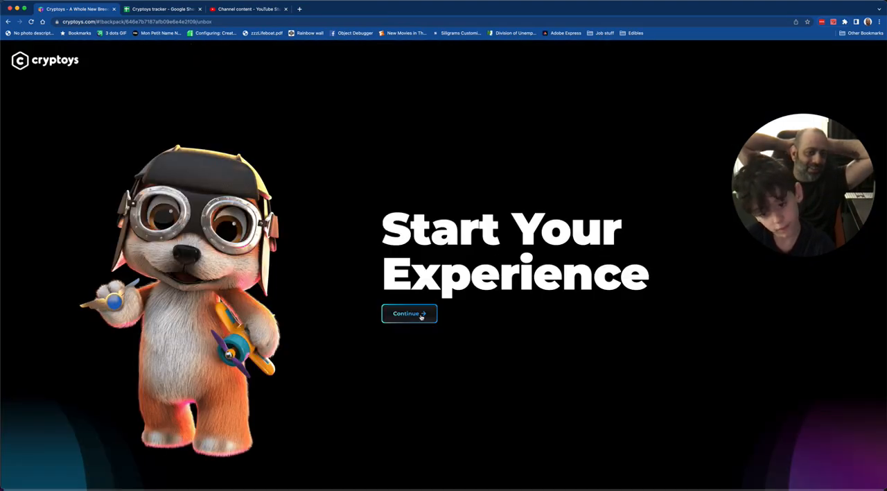
left_click(409, 313)
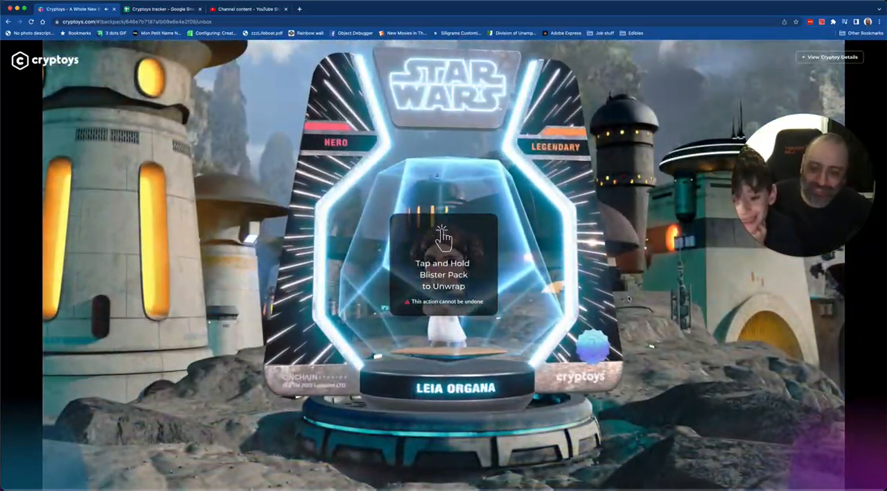
In the Cryptoys tracker sheet, mark cell C4 (Legendary Leia) as collected with a colour fill.
left_click(163, 8)
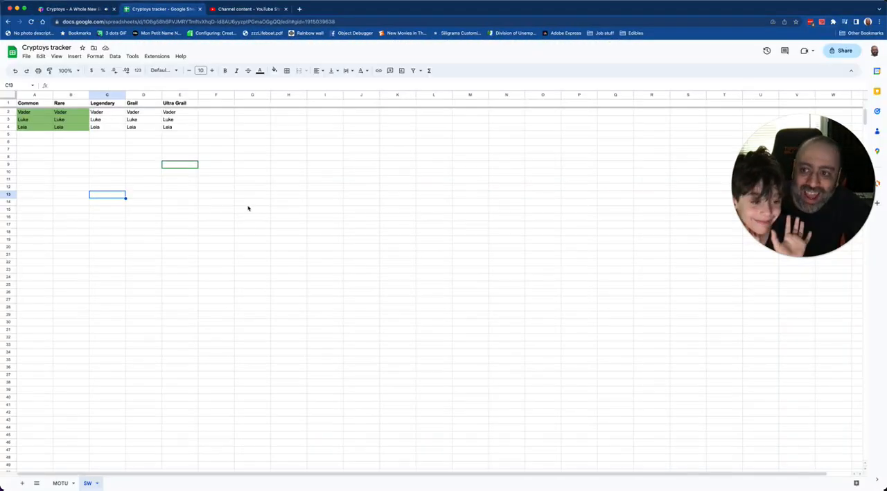
left_click(107, 127)
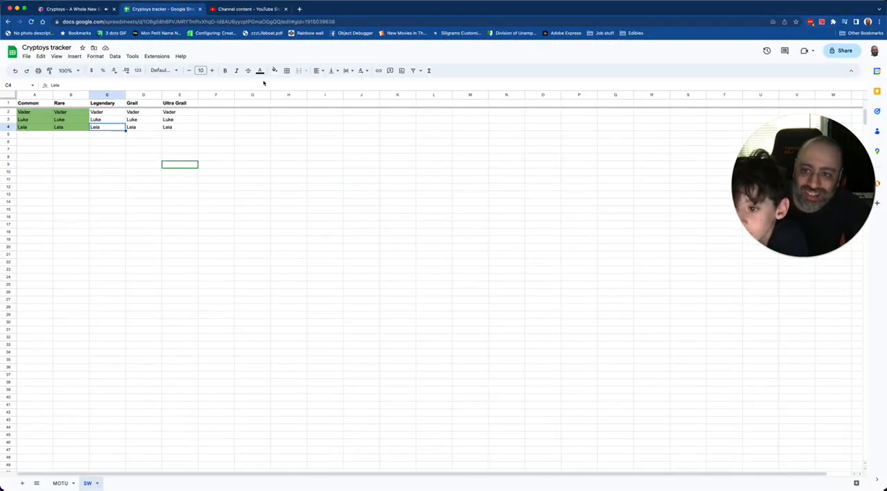
left_click(274, 70)
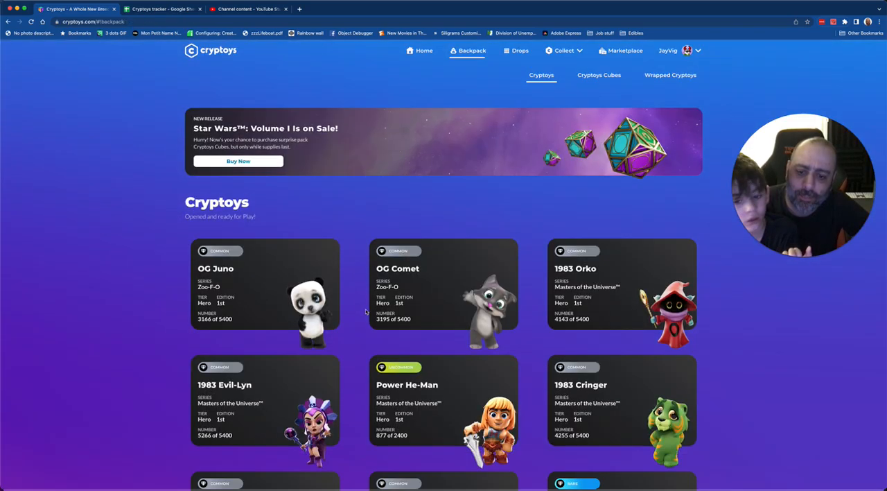
scroll("down", 3)
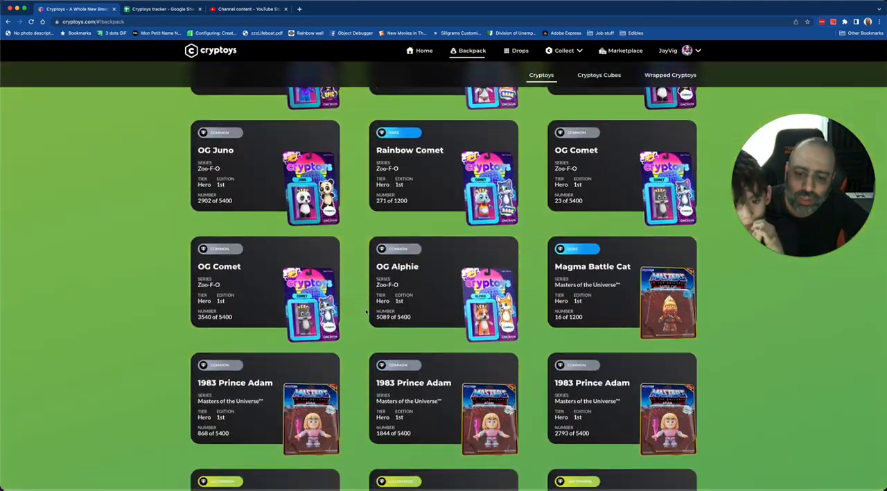
scroll("down", 3)
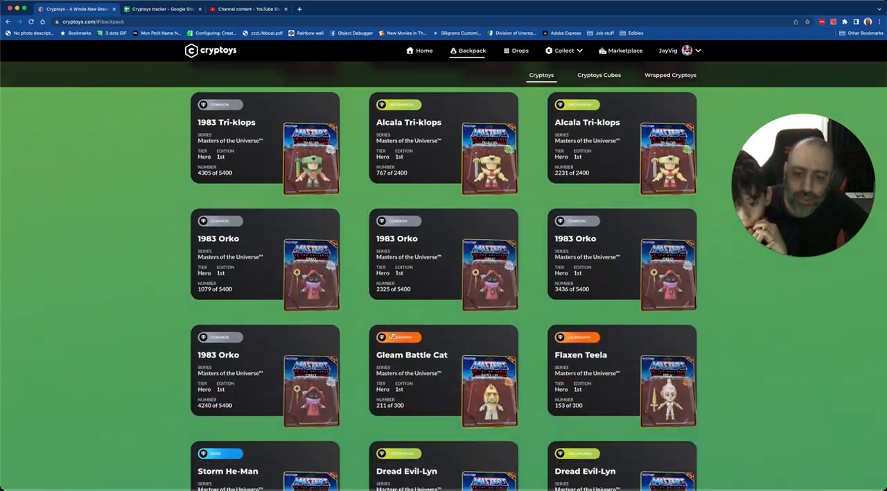
scroll("down", 3)
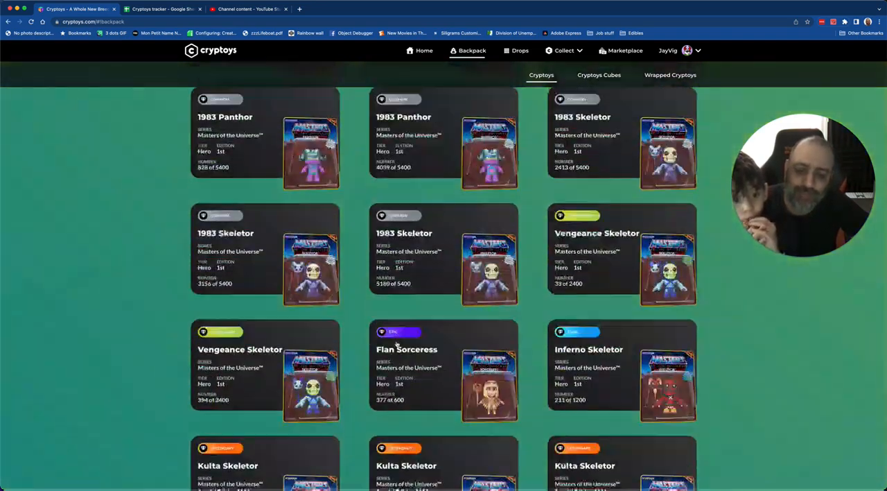
scroll("down", 3)
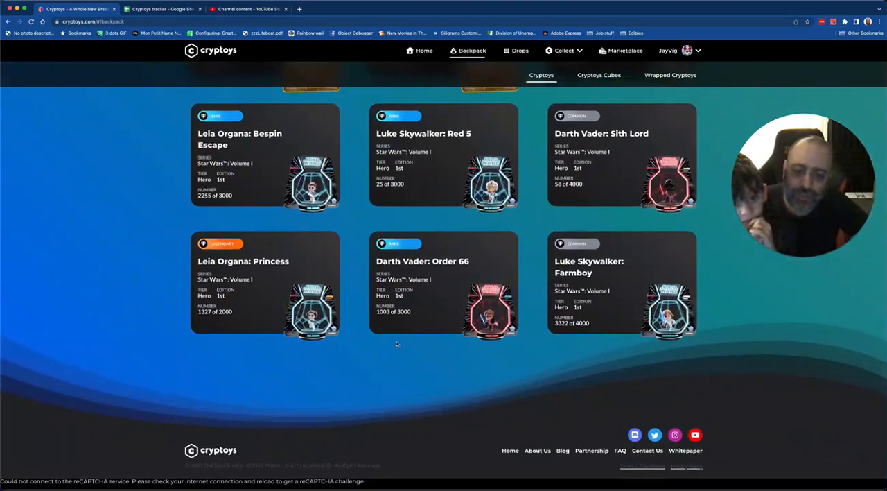
scroll("down", 3)
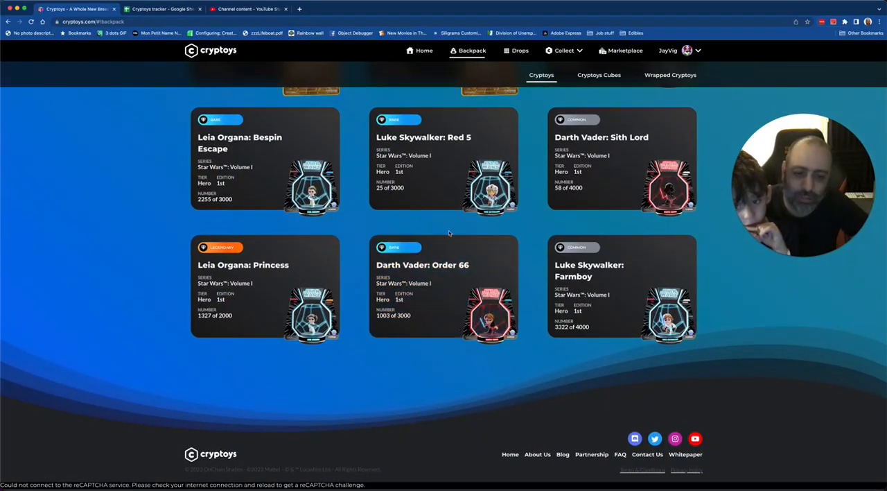
scroll("down", 3)
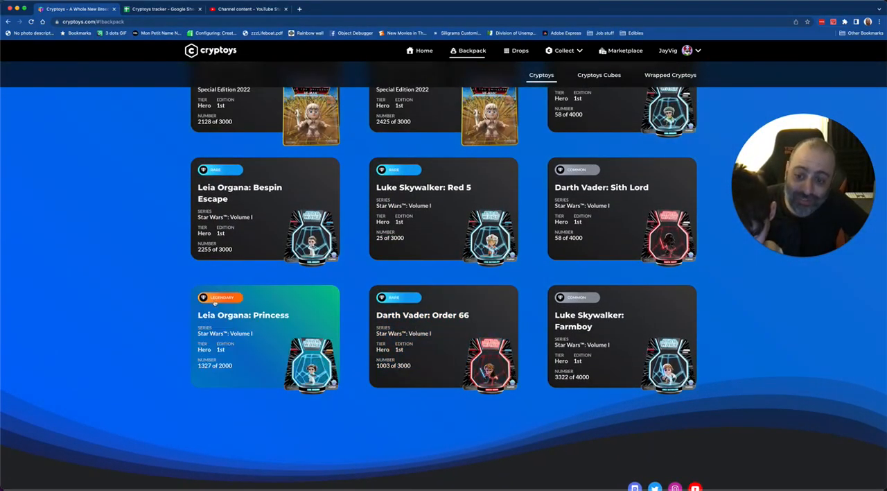
mouse_move(165, 199)
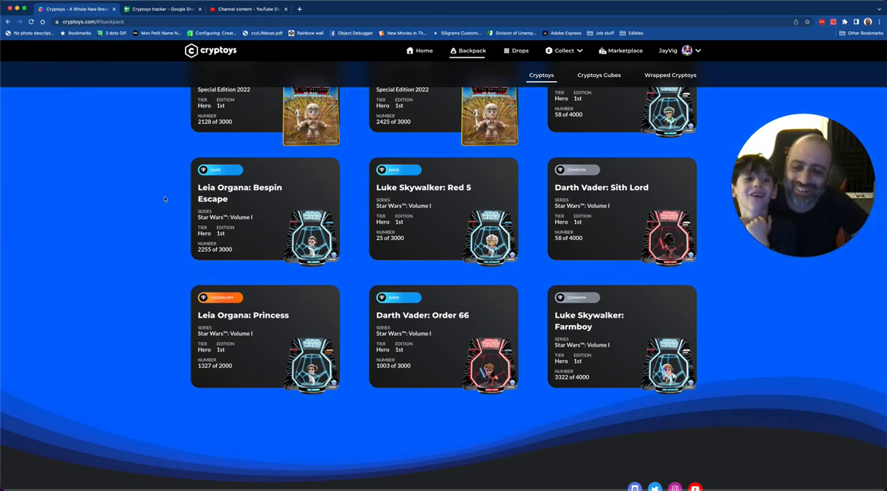
left_click(161, 9)
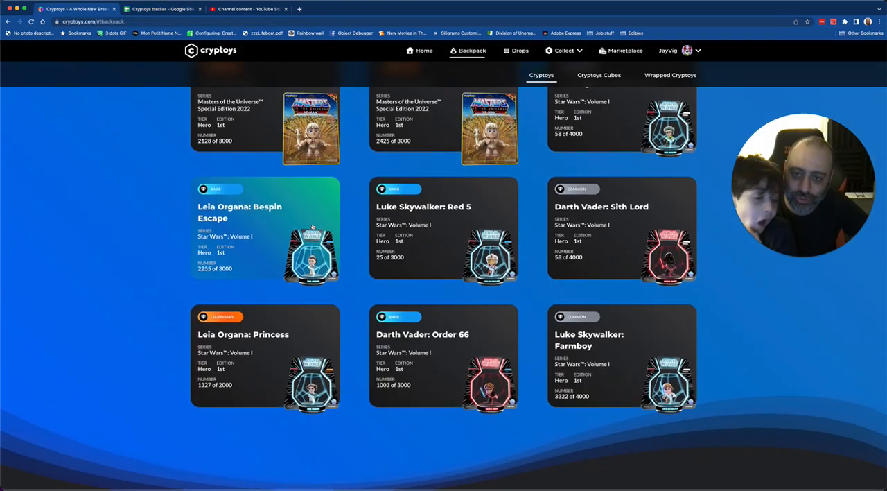
scroll("down", 3)
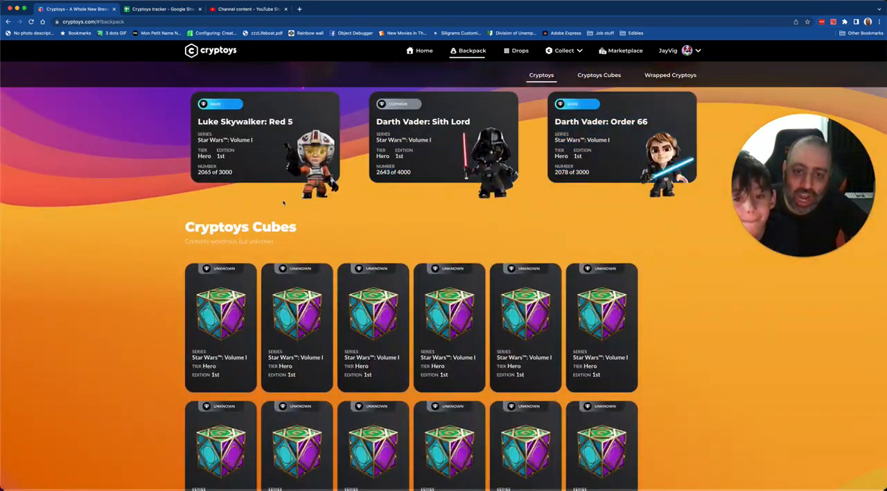
Scroll through the 15 remaining unopened cubes, then return to the tracker spreadsheet.
scroll("down", 3)
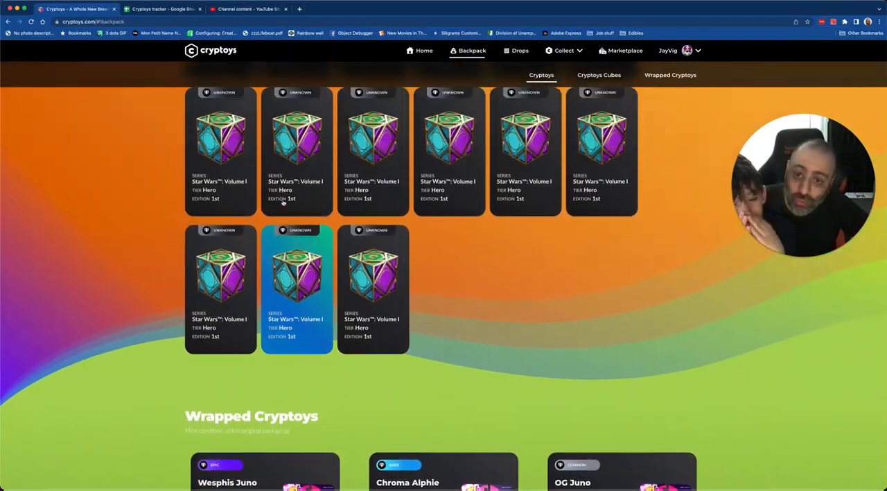
scroll("up", 3)
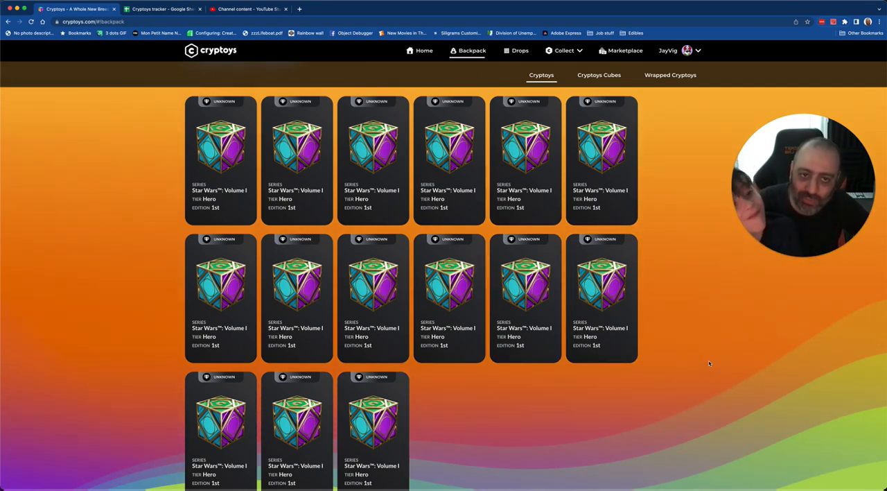
left_click(163, 8)
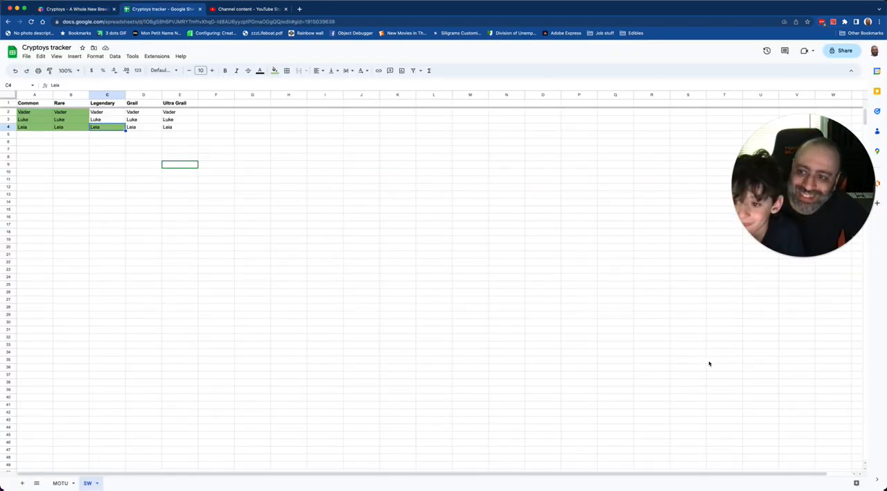